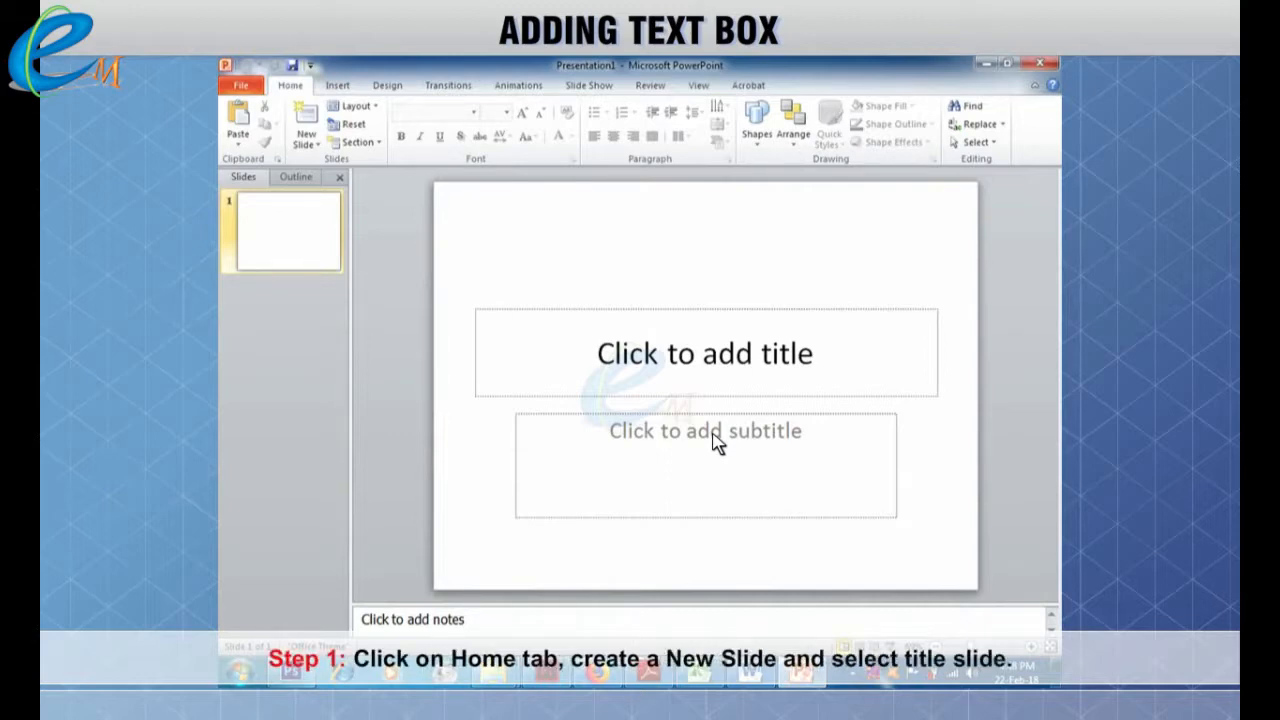
pyautogui.moveTo(444, 218)
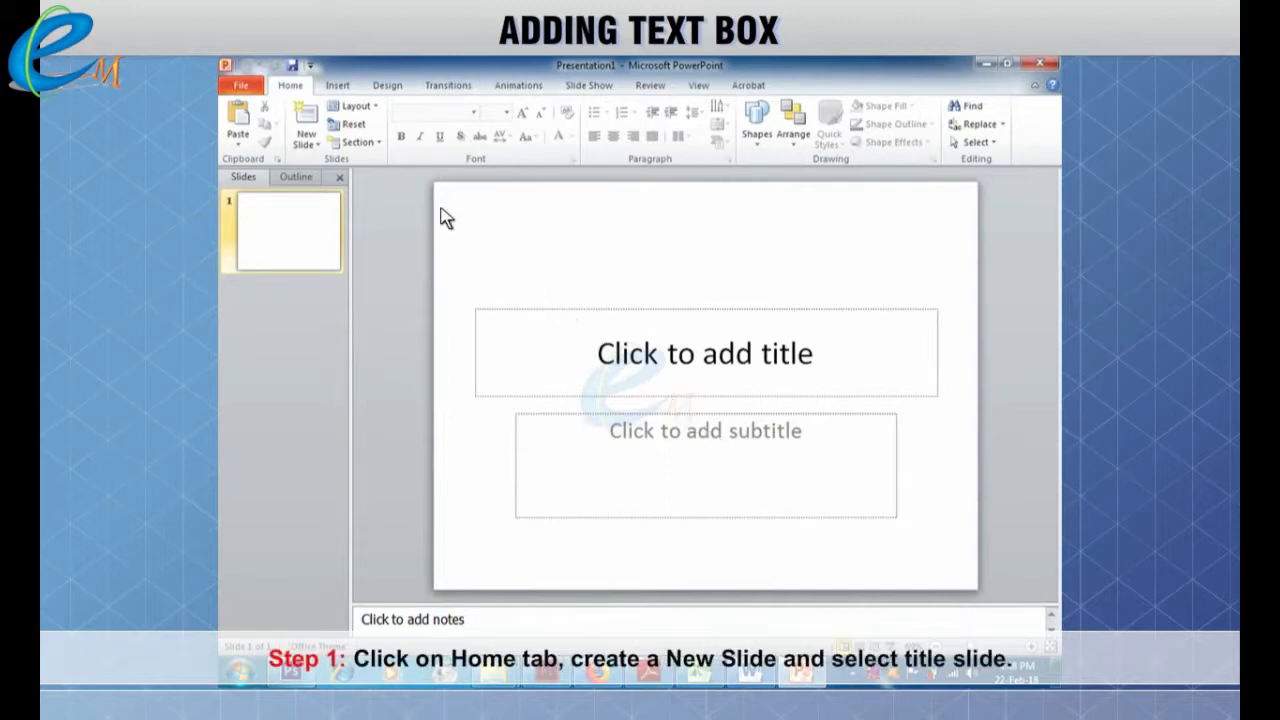
# Add a Title Only slide titled 'Parts of Computer' and pick the Text Box tool from Insert
pyautogui.click(304, 136)
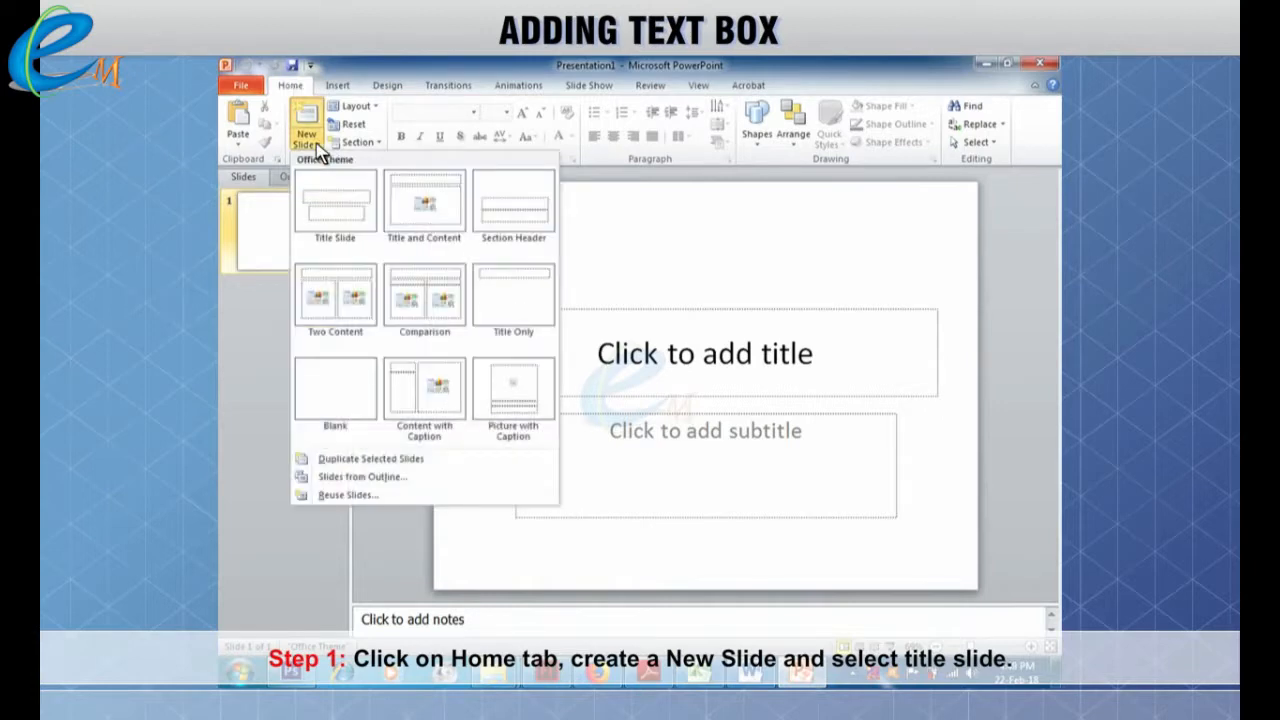
pyautogui.moveTo(512, 296)
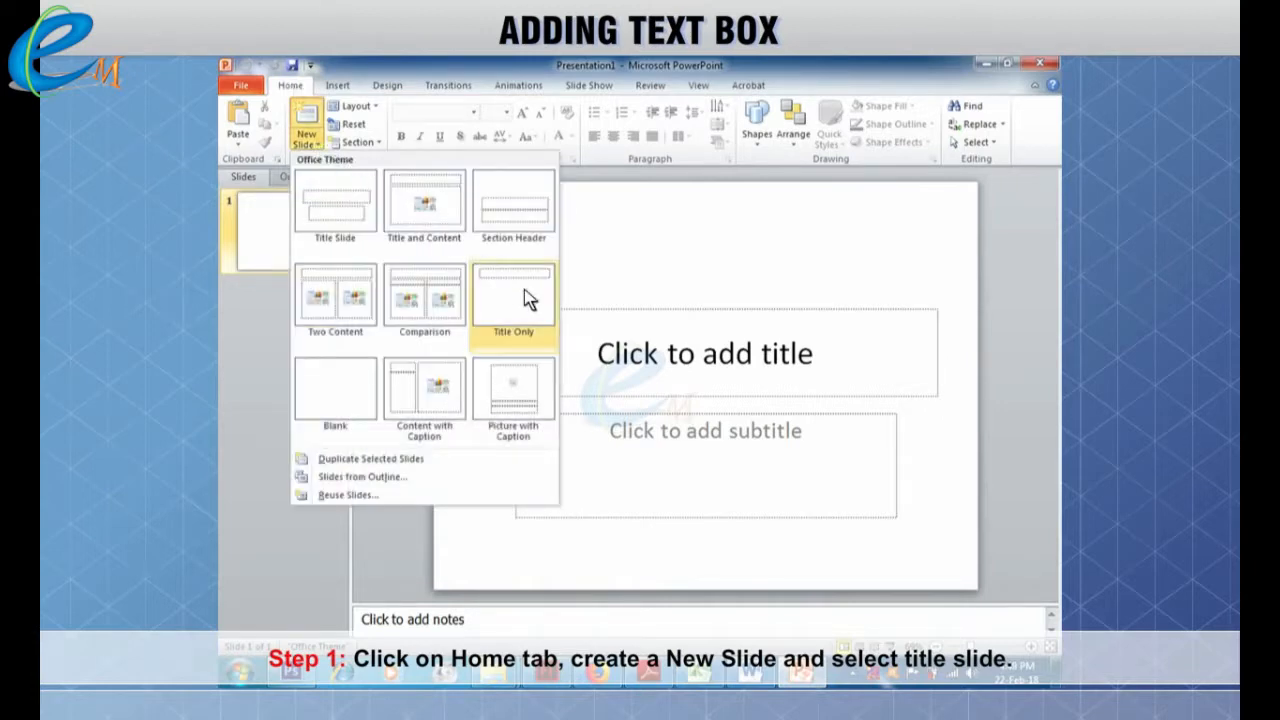
pyautogui.click(512, 300)
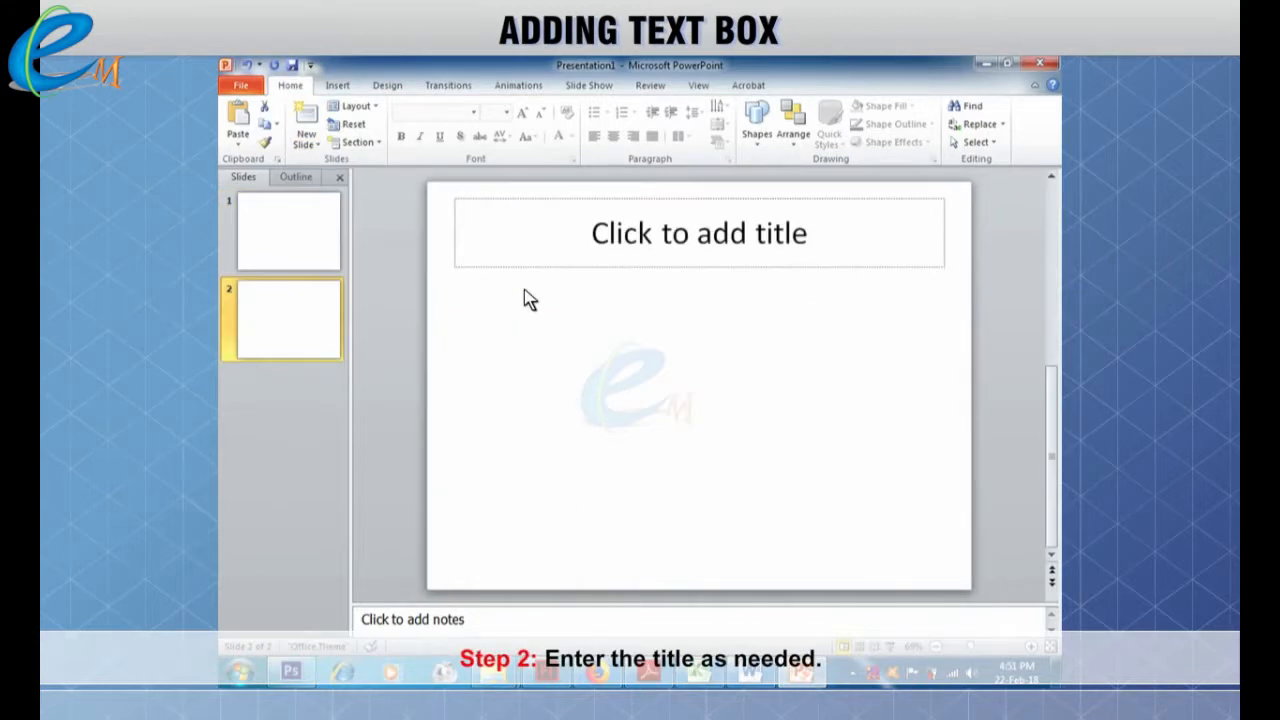
pyautogui.write('Parts of Computer')
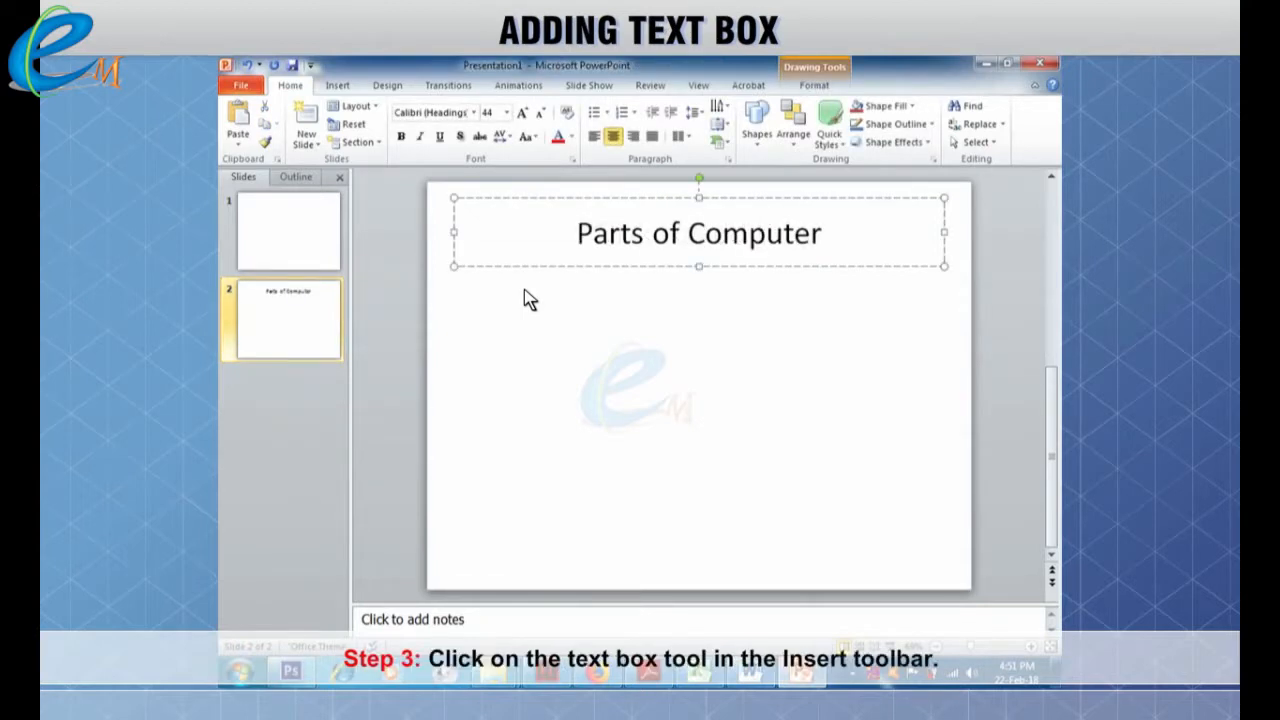
pyautogui.moveTo(344, 96)
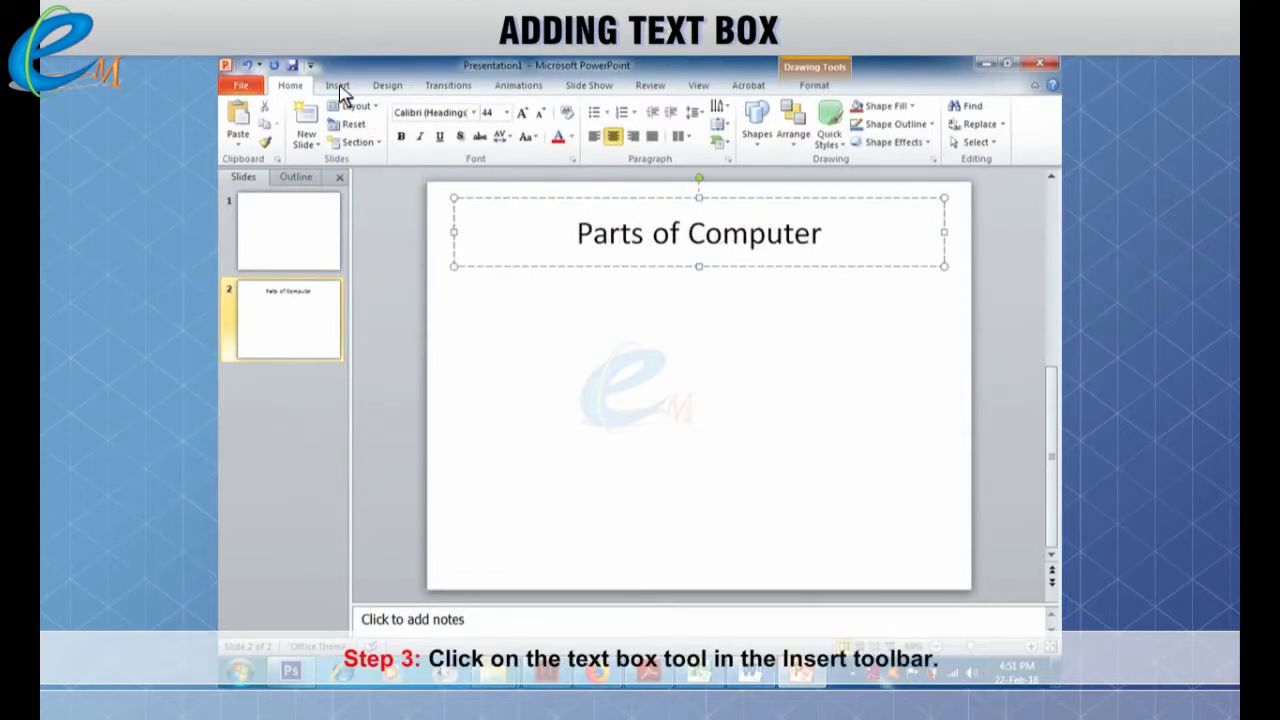
pyautogui.click(336, 84)
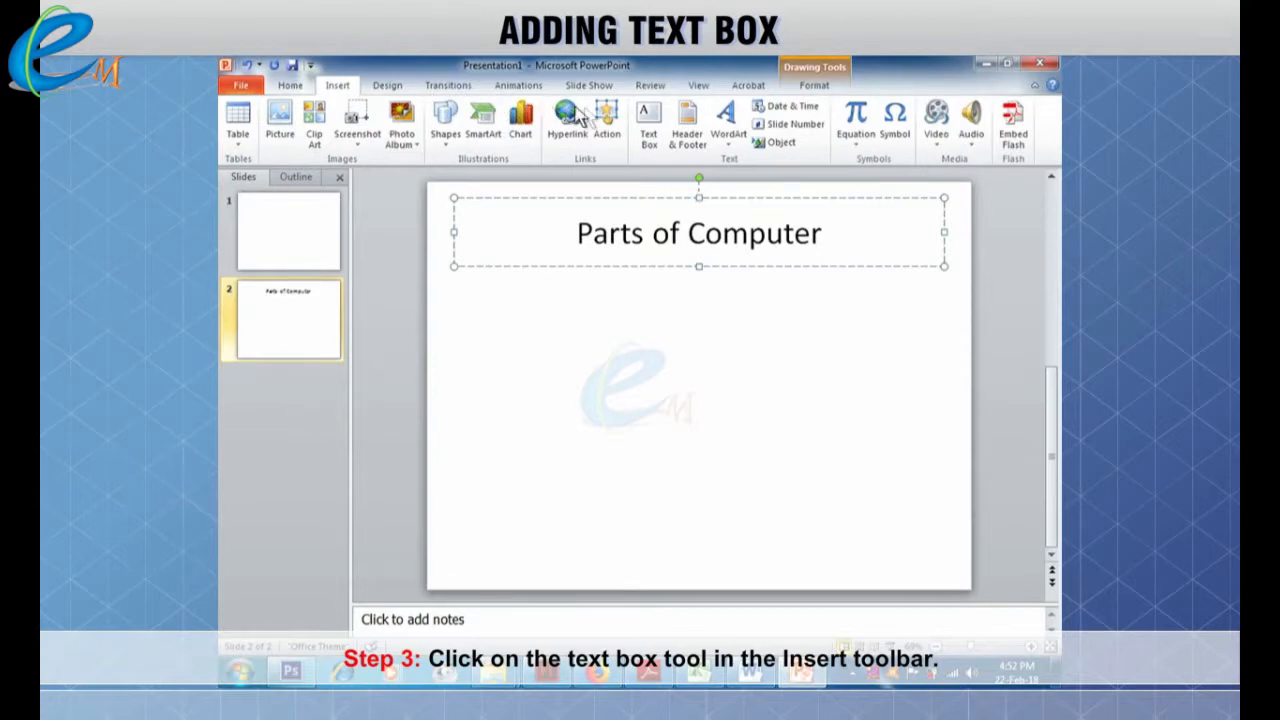
pyautogui.click(648, 120)
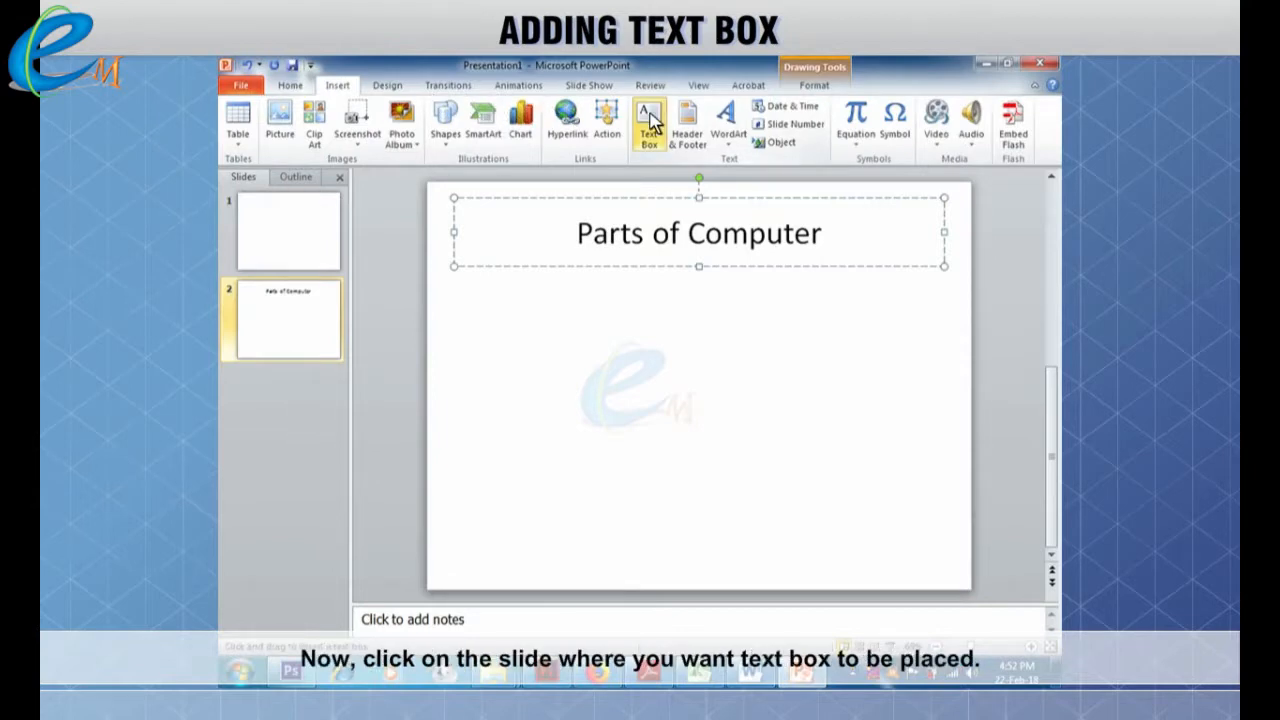